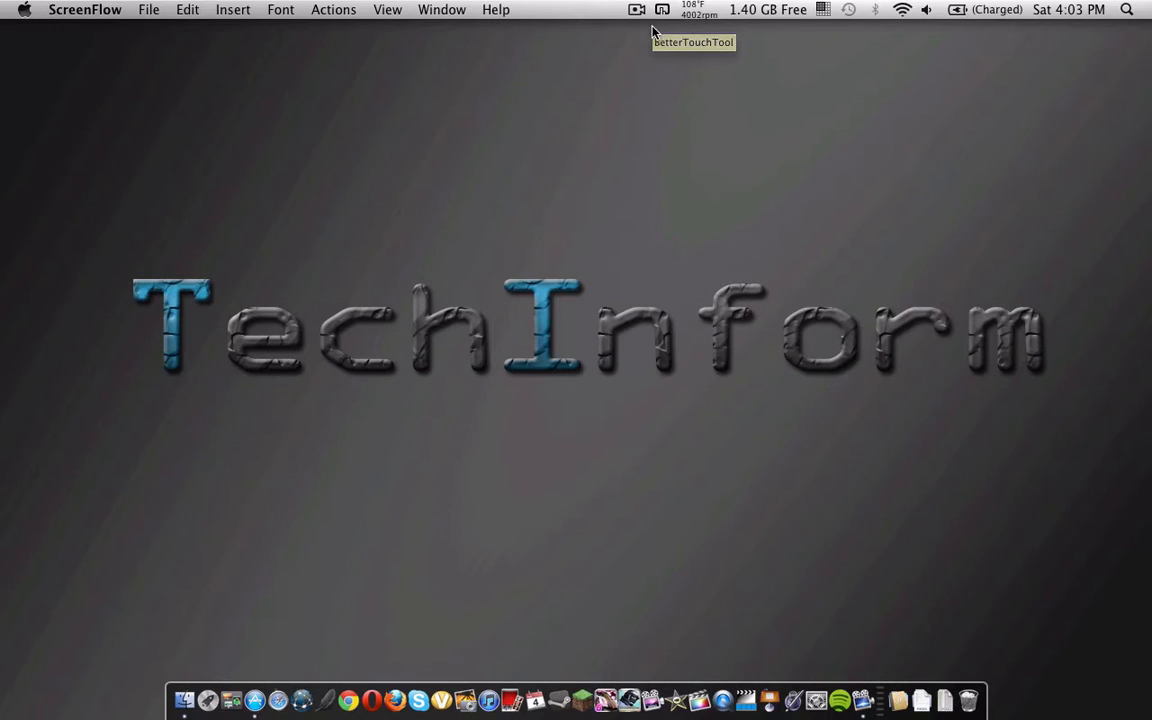
{"action": "mouse_move", "coordinate": [284, 664]}
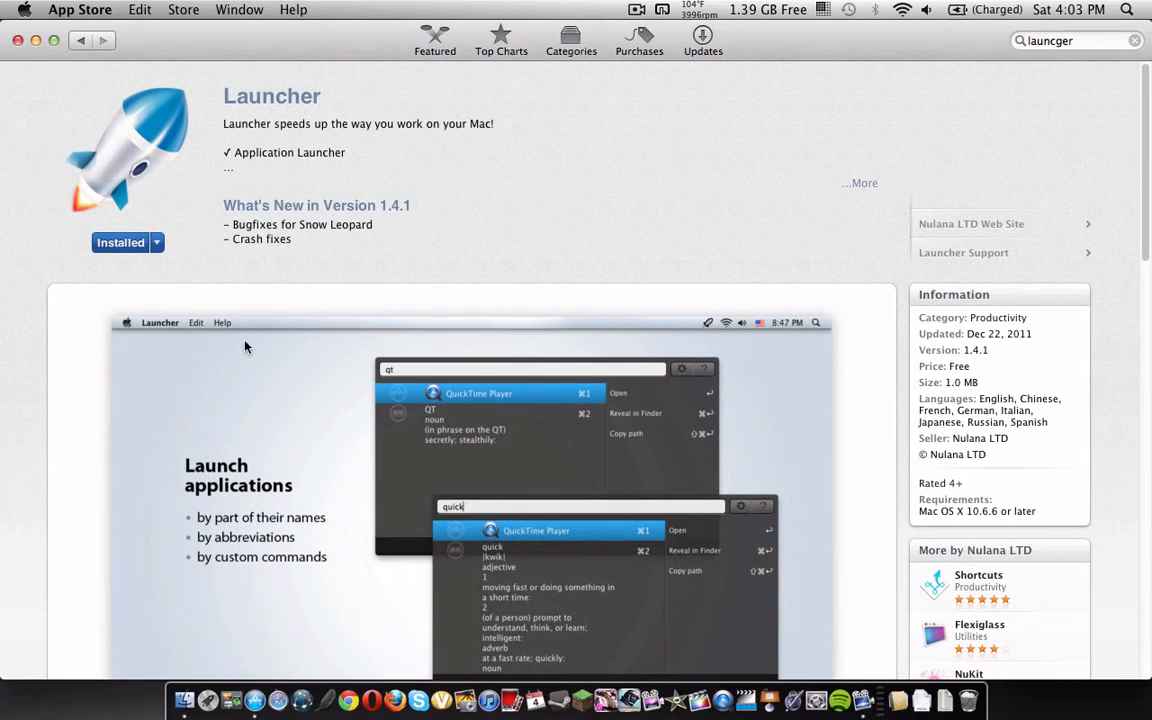
{"action": "mouse_move", "coordinate": [448, 292]}
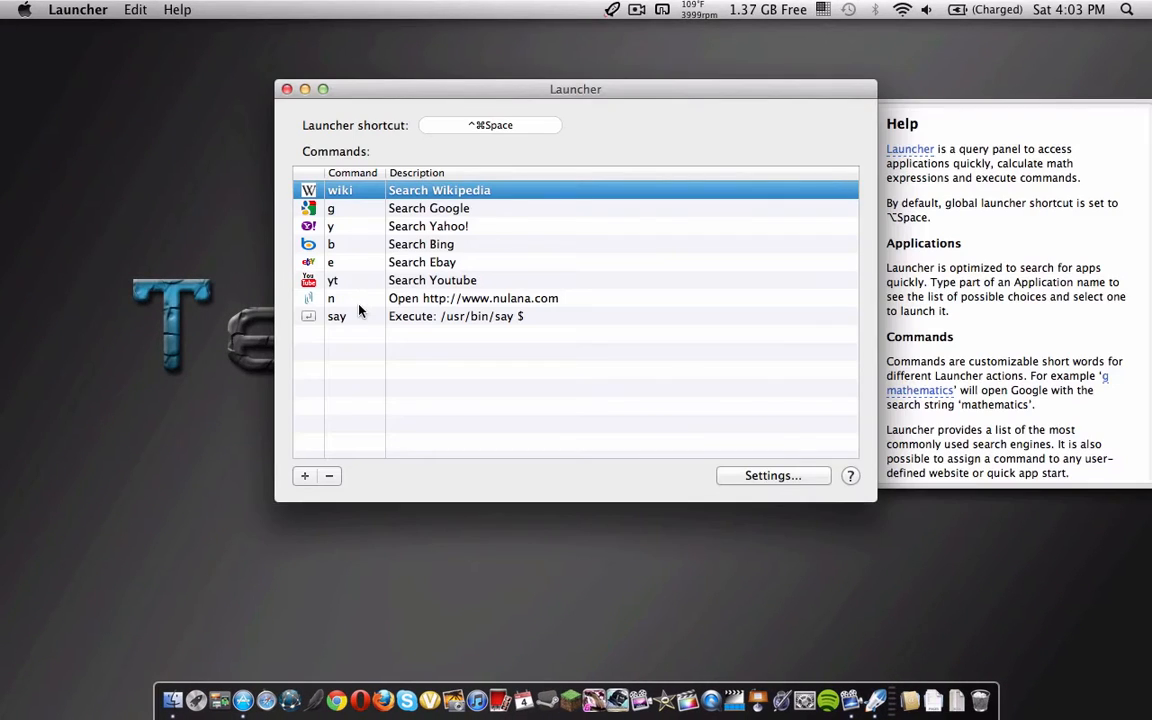
{"action": "mouse_move", "coordinate": [670, 290]}
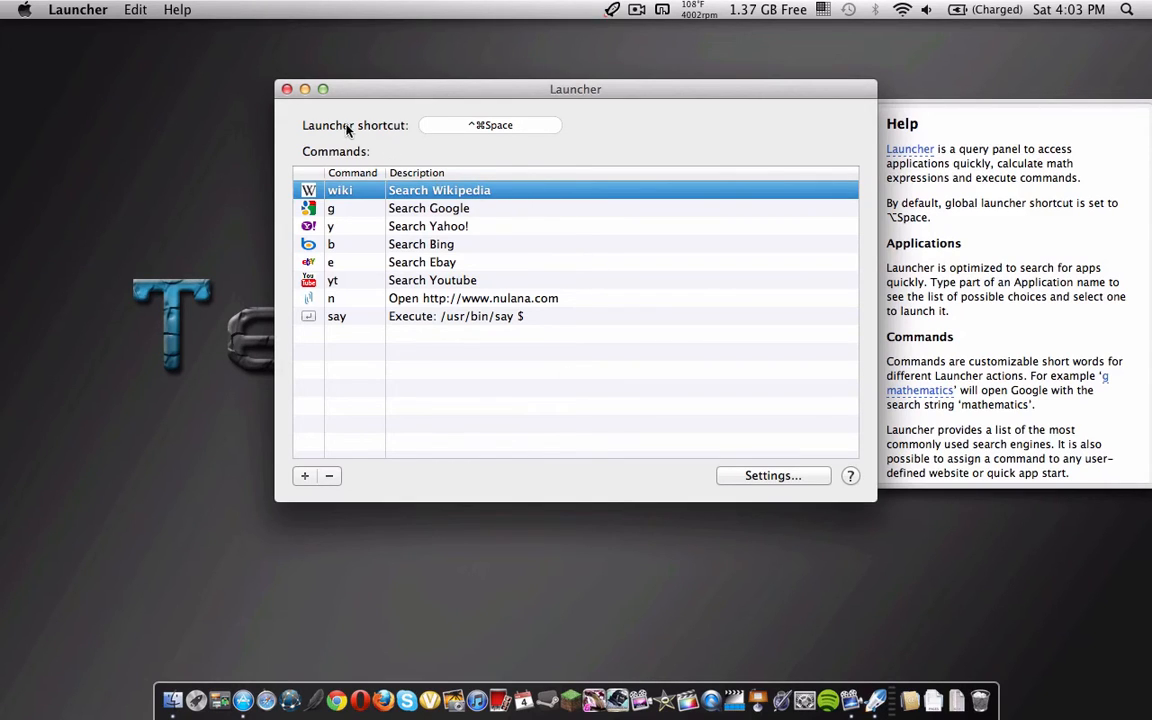
{"action": "mouse_move", "coordinate": [450, 136]}
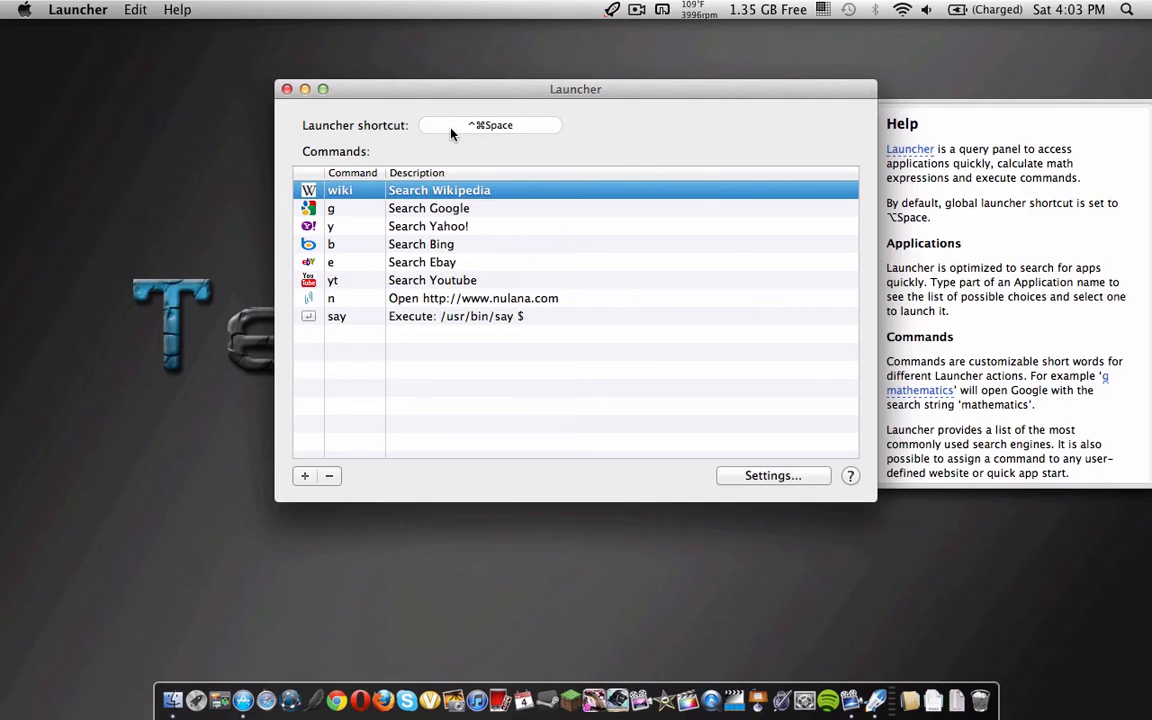
{"action": "mouse_move", "coordinate": [344, 148]}
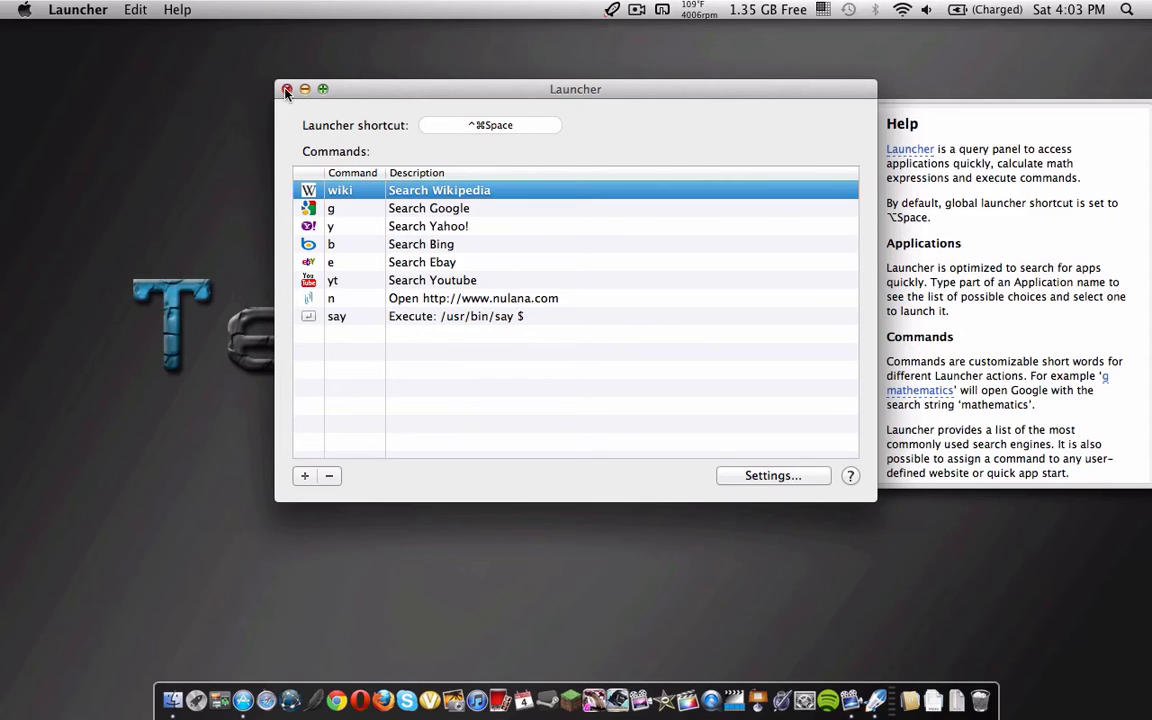
Dismiss preferences, summon Launcher with ^⌘Space, search 'rock' and launch the RockMelt match
{"action": "left_click", "coordinate": [288, 88]}
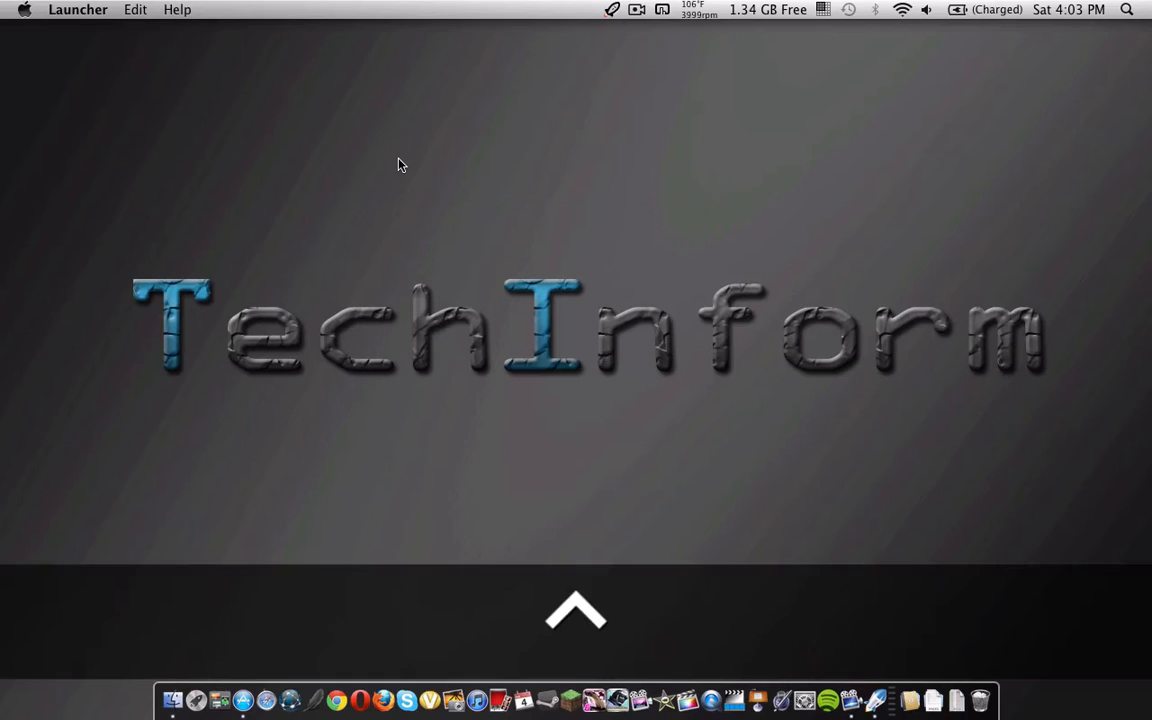
{"action": "key", "text": "cmd+ctrl+space"}
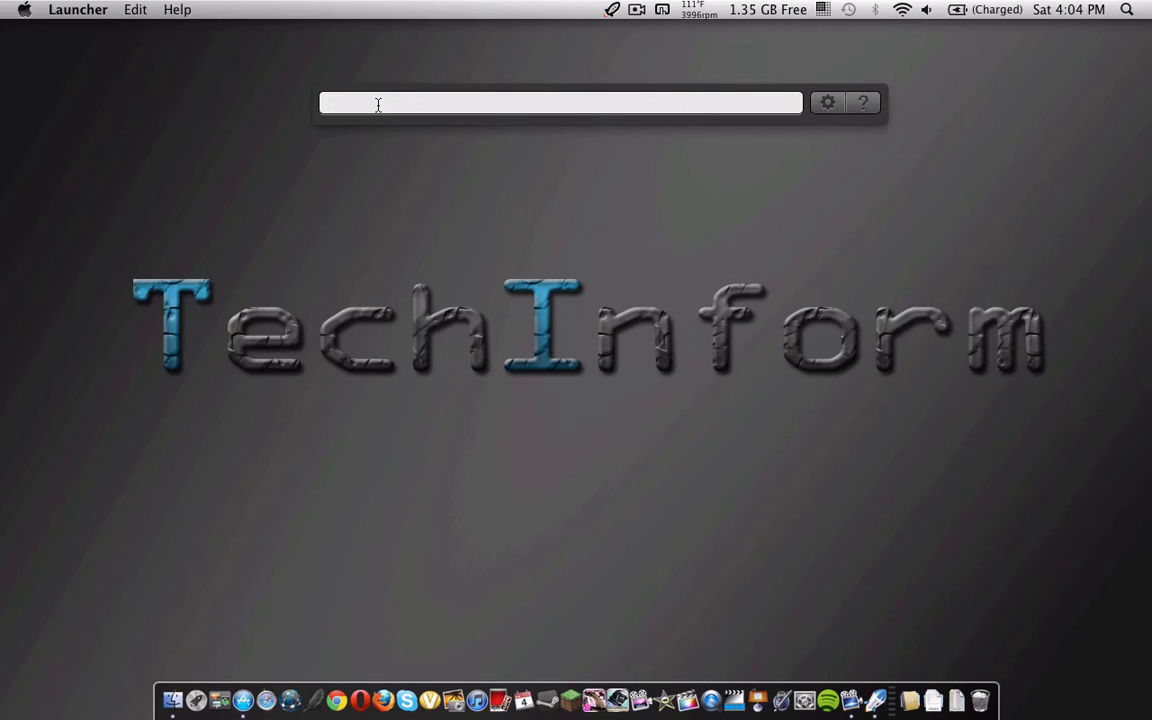
{"action": "left_click", "coordinate": [560, 104]}
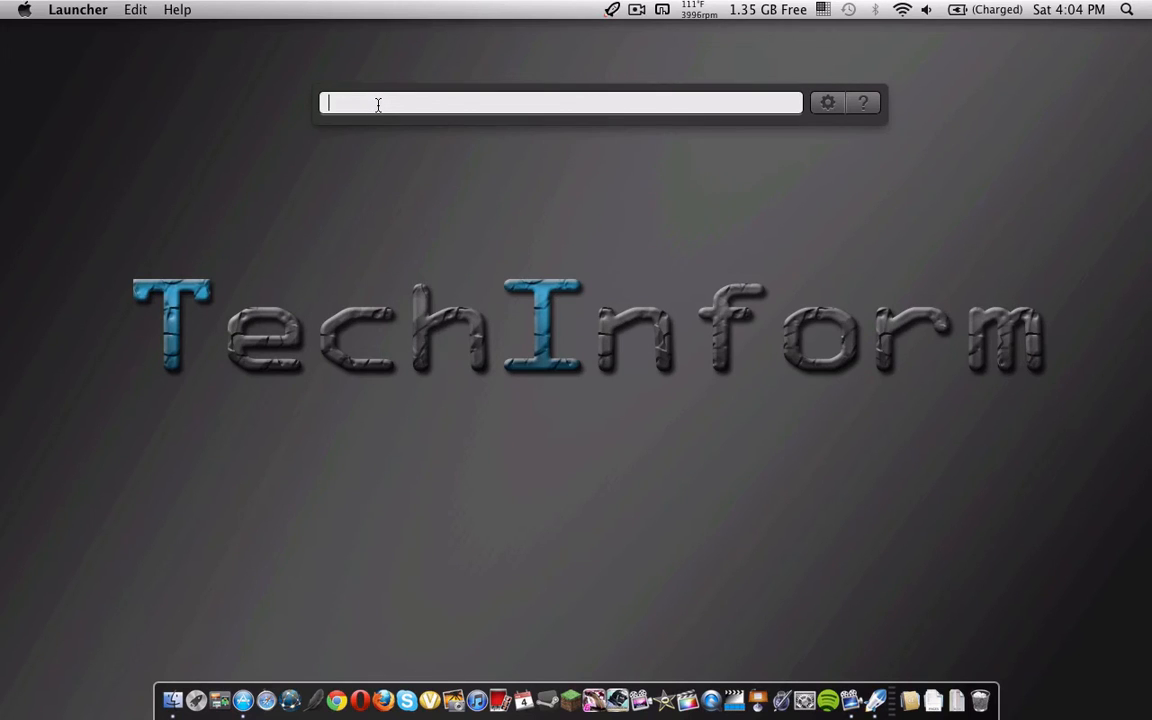
{"action": "type", "text": "rock"}
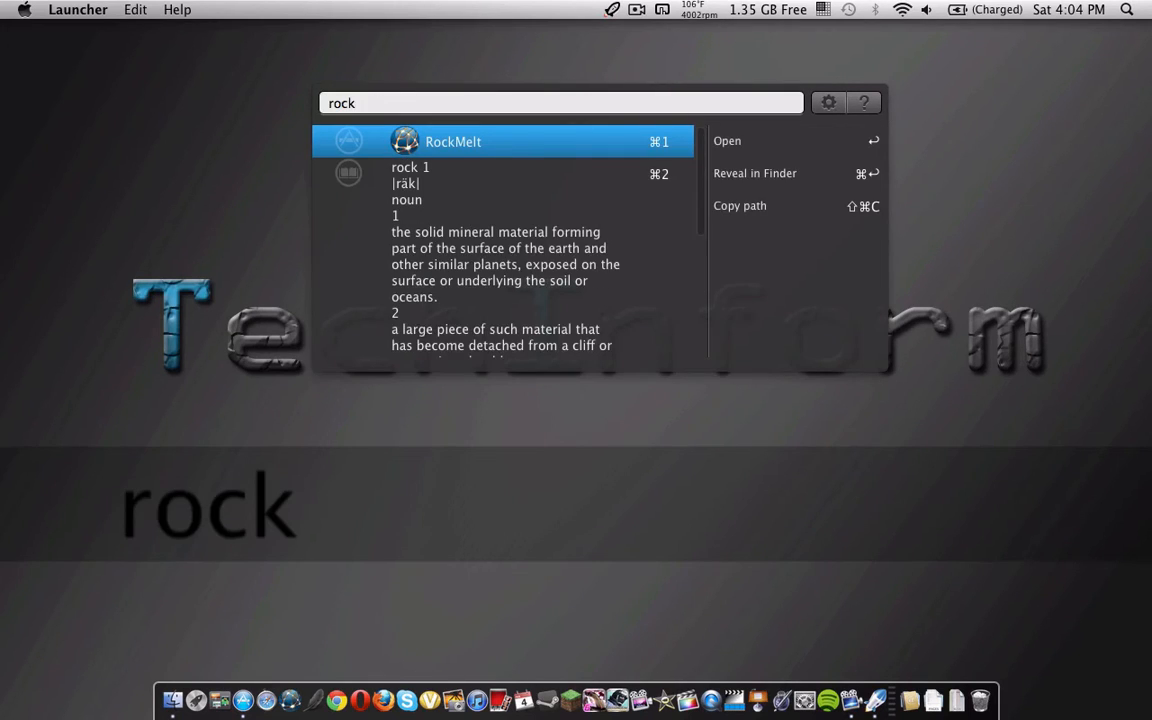
{"action": "left_click", "coordinate": [452, 140]}
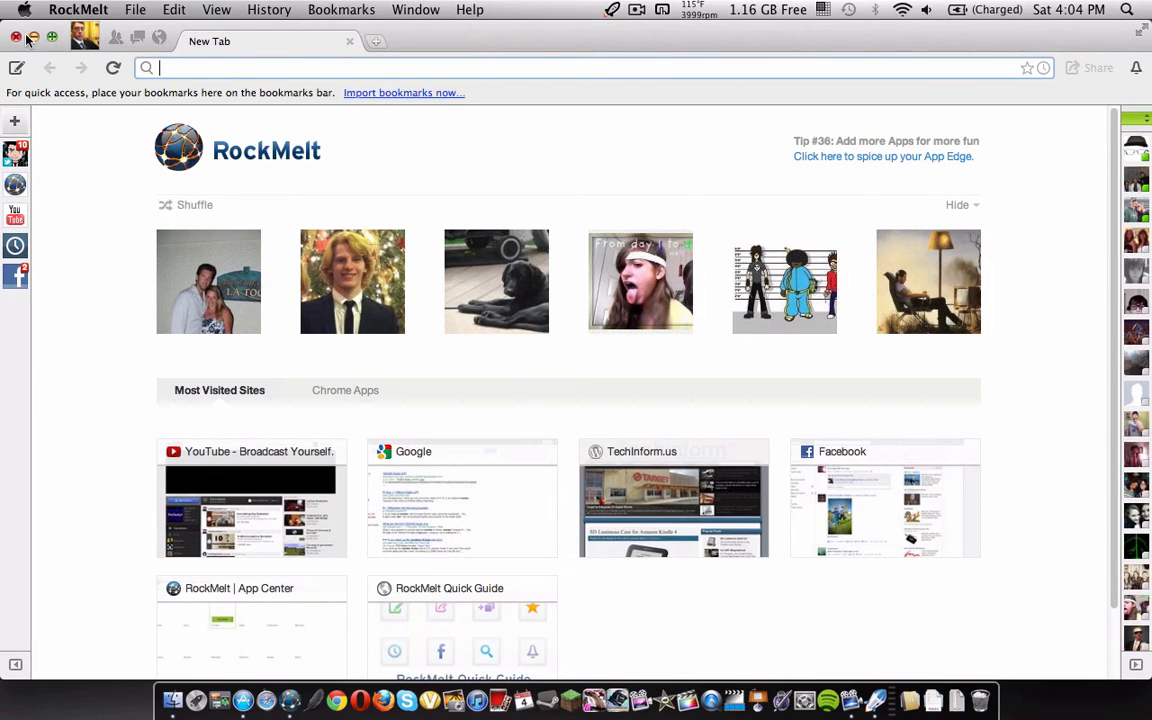
Close RockMelt's new-tab window, leaving the desktop clear
{"action": "left_click", "coordinate": [16, 36]}
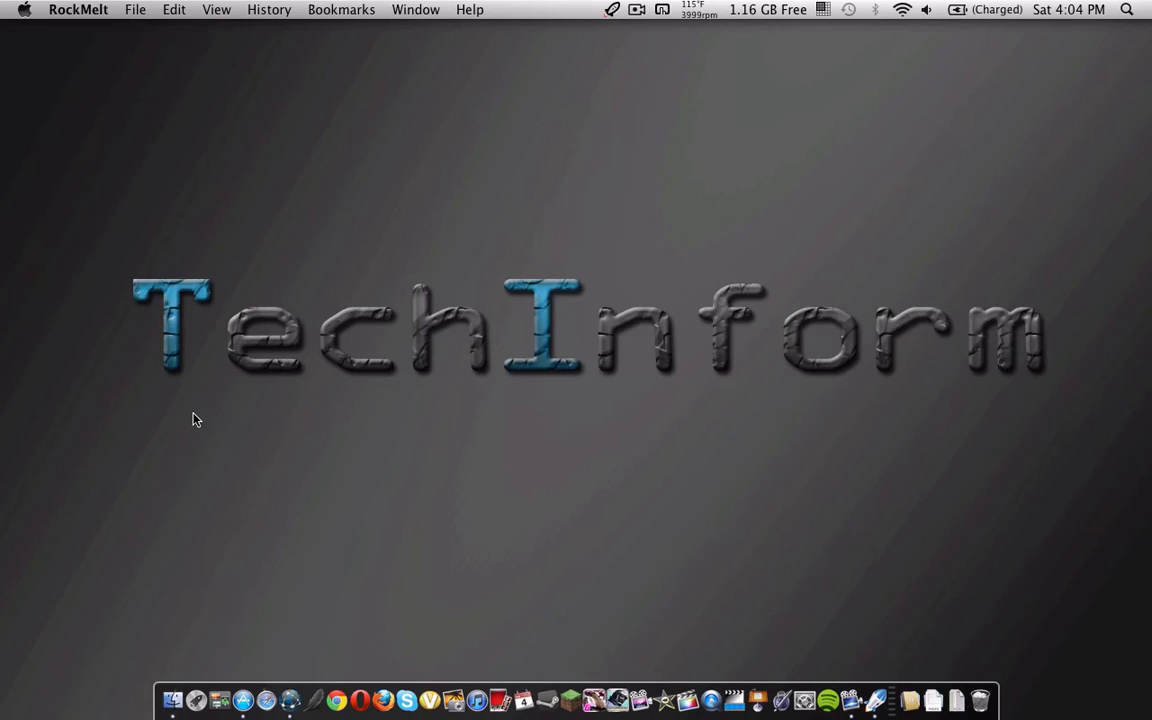